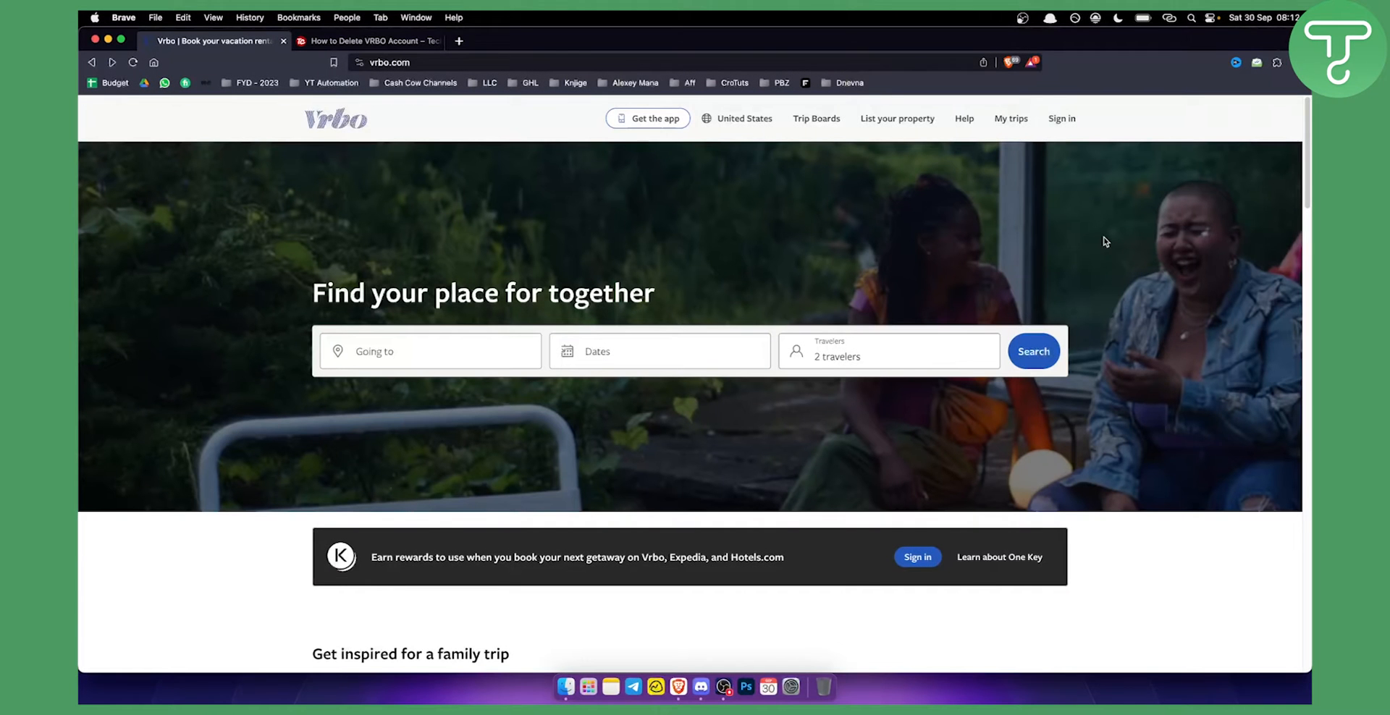
mouse_move(1010, 260)
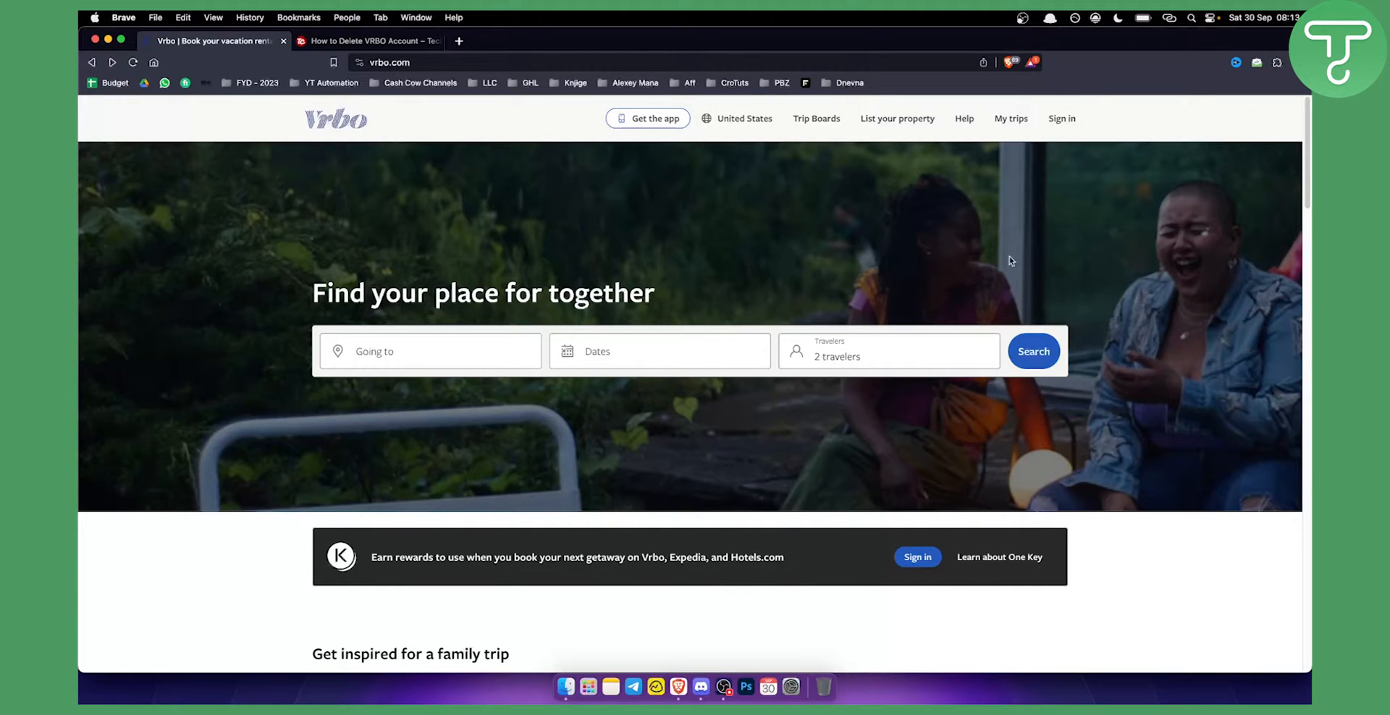
mouse_move(894, 257)
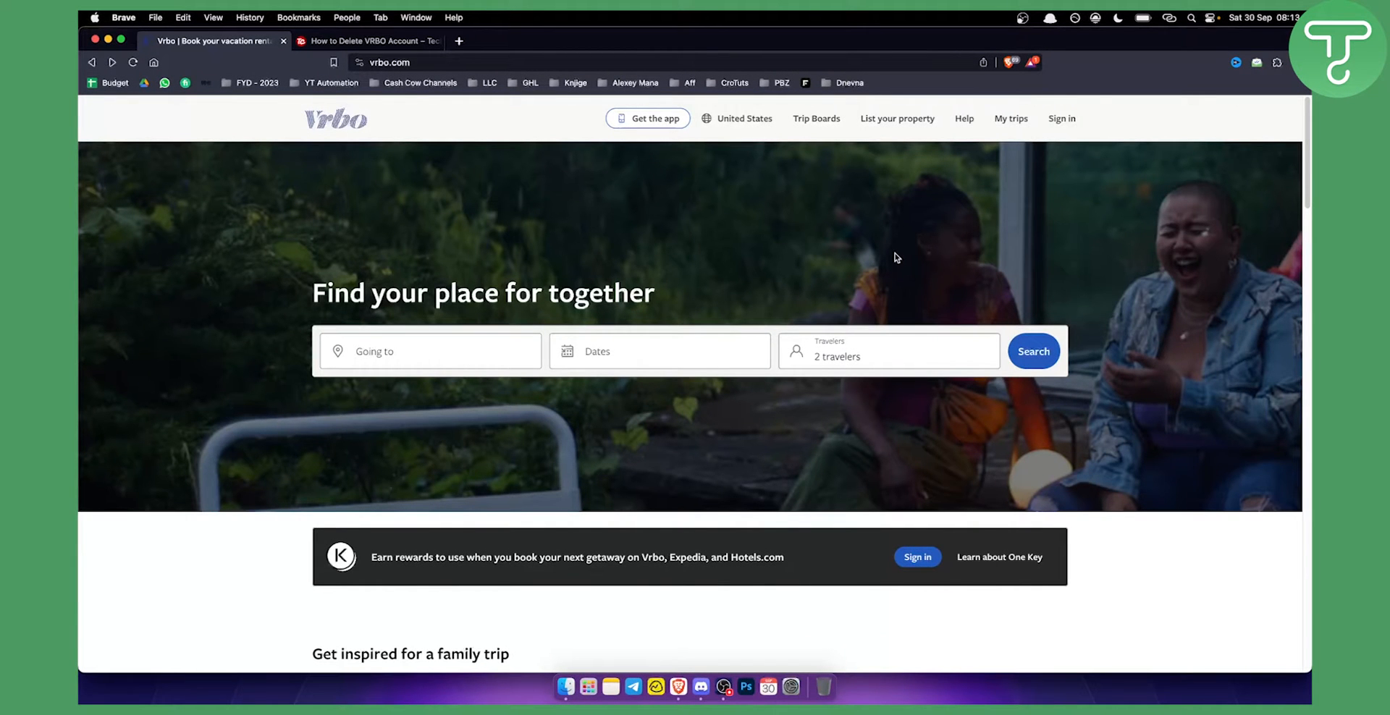
mouse_move(880, 254)
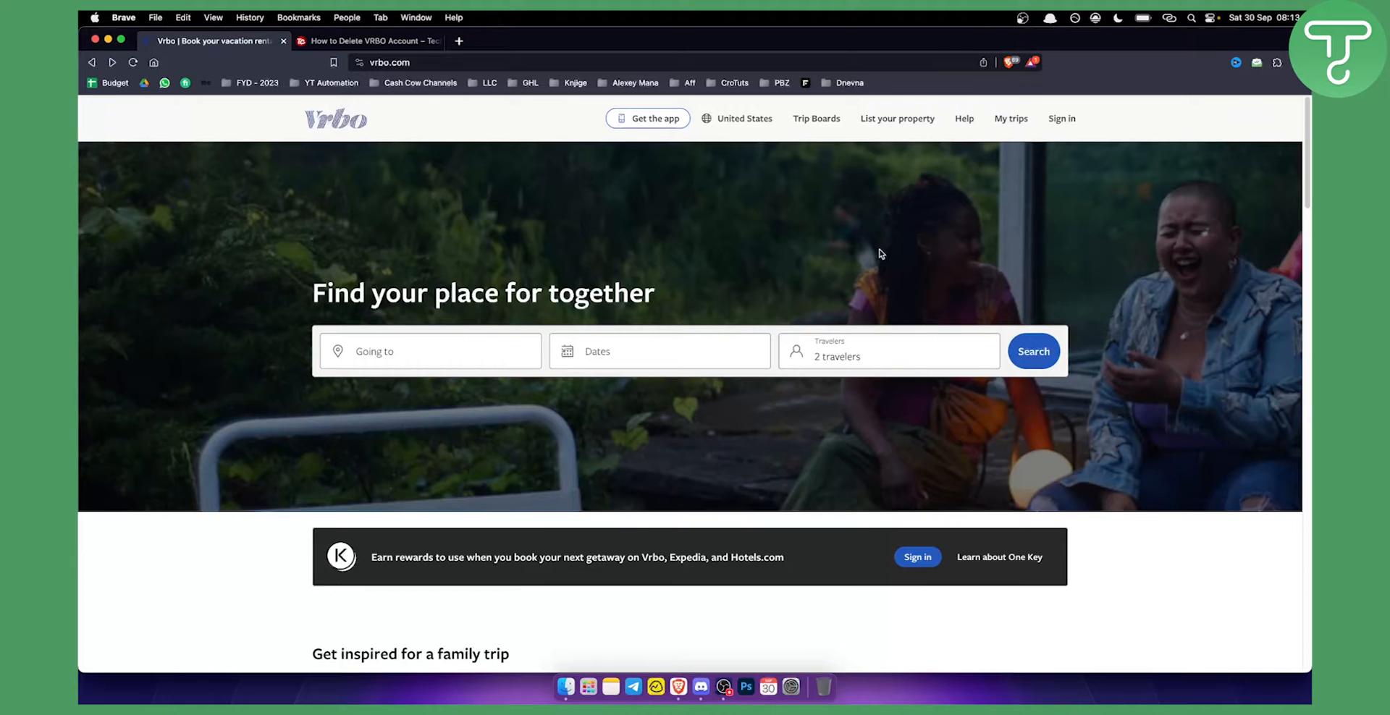
mouse_move(766, 249)
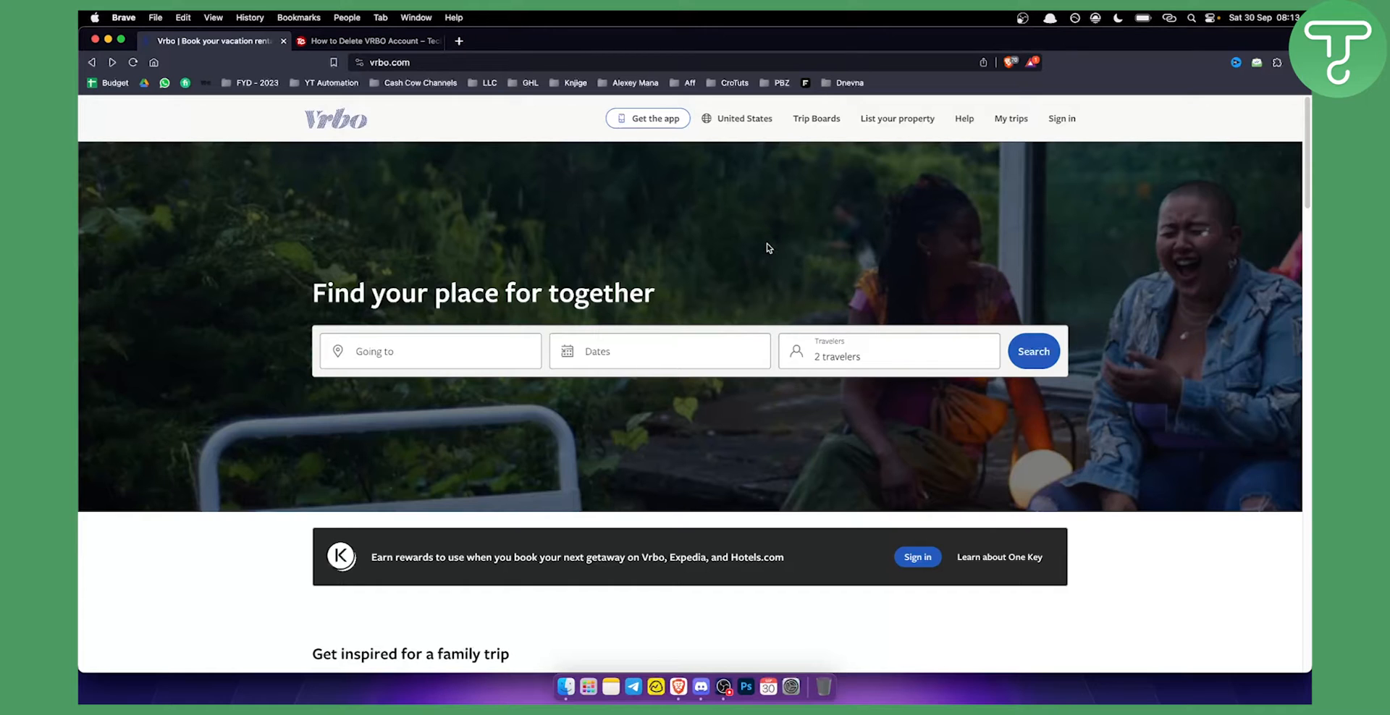
mouse_move(634, 232)
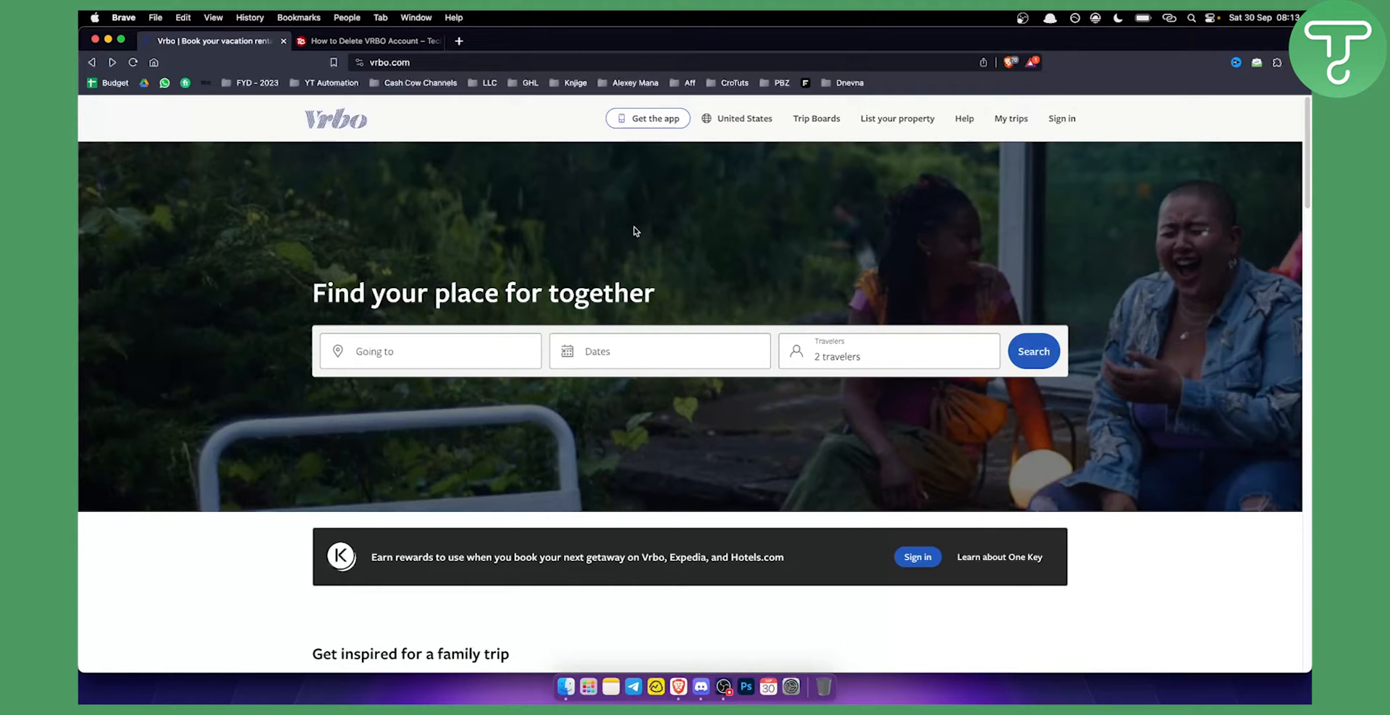
mouse_move(352, 193)
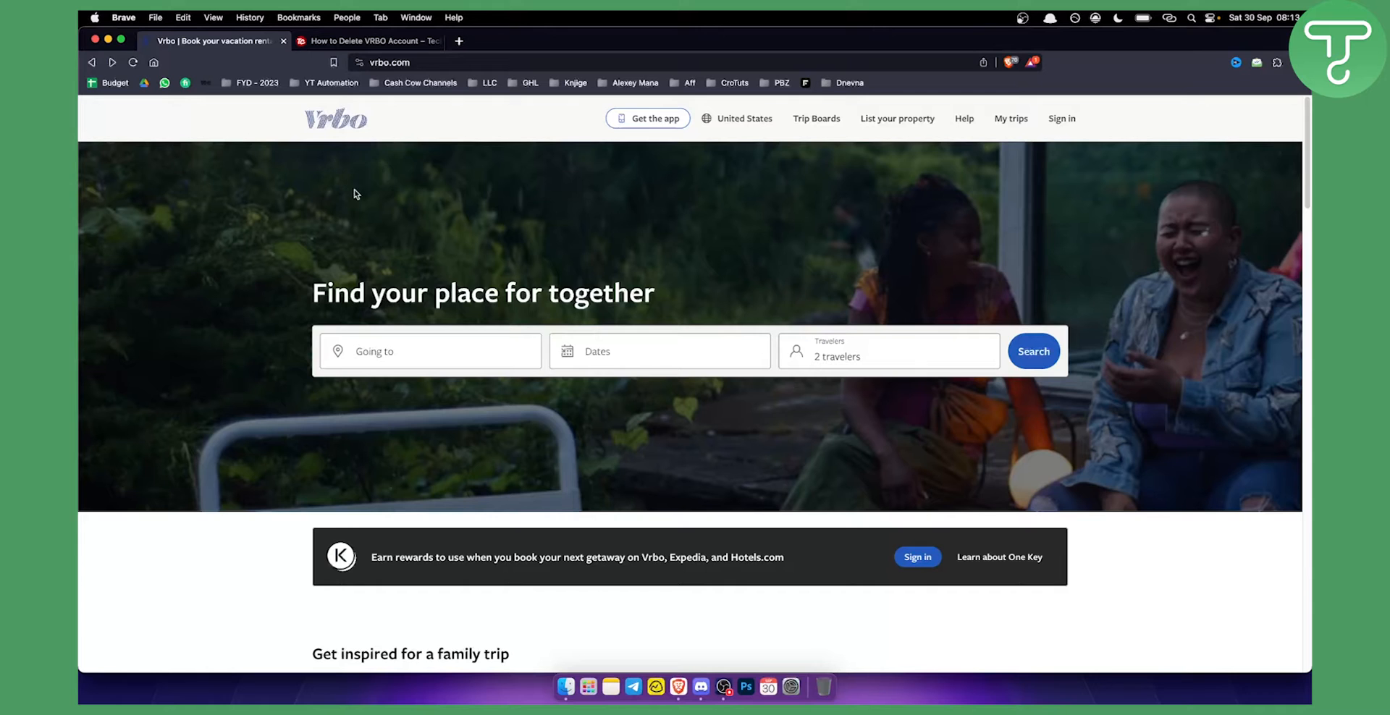
mouse_move(372, 138)
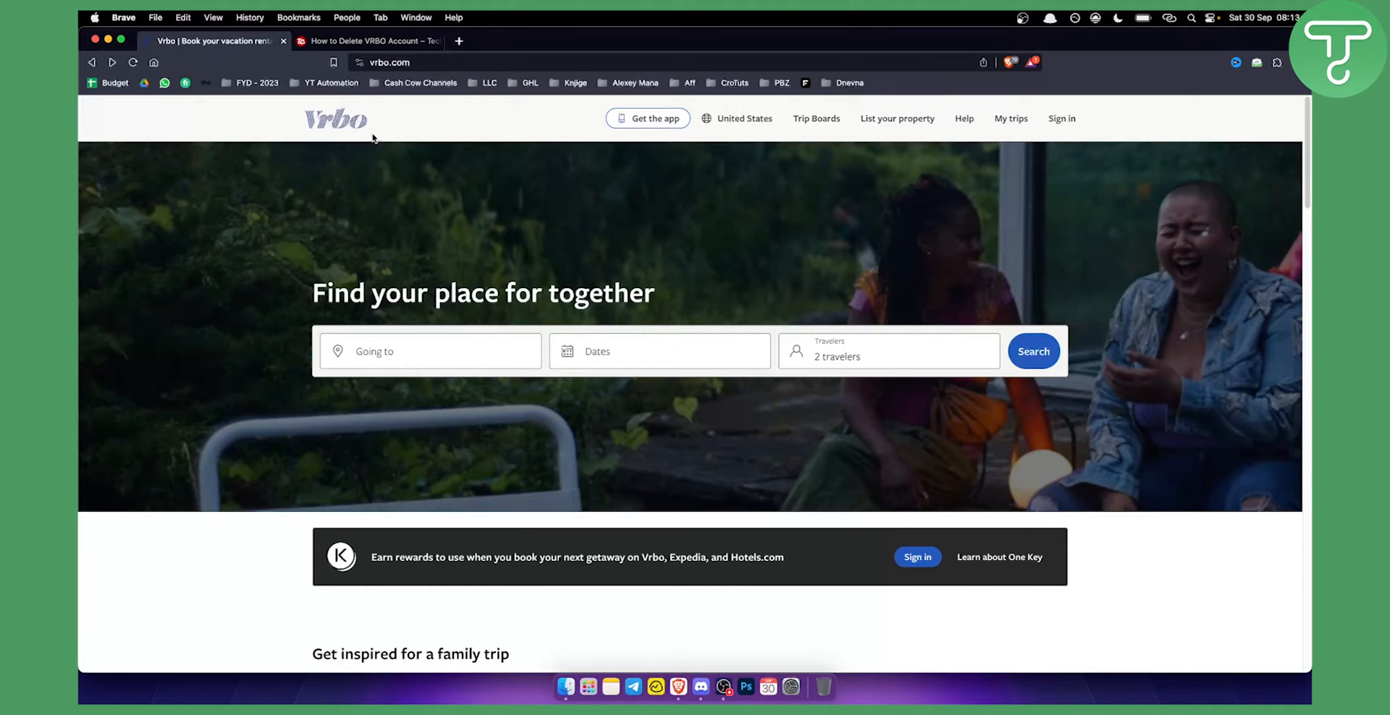
Switch to the Techcult 'How to Delete VRBO Account' tab and scroll to the Traveler and Owner Help step.
left_click(367, 41)
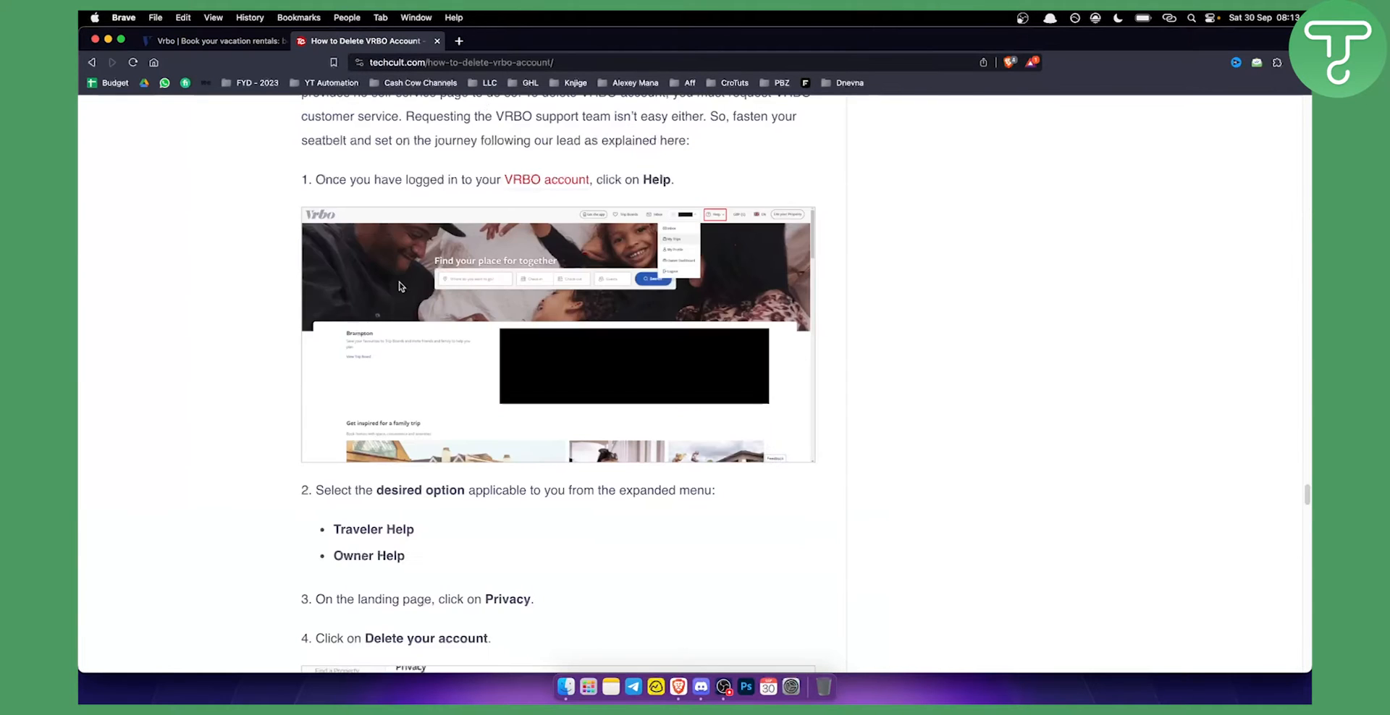
mouse_move(721, 217)
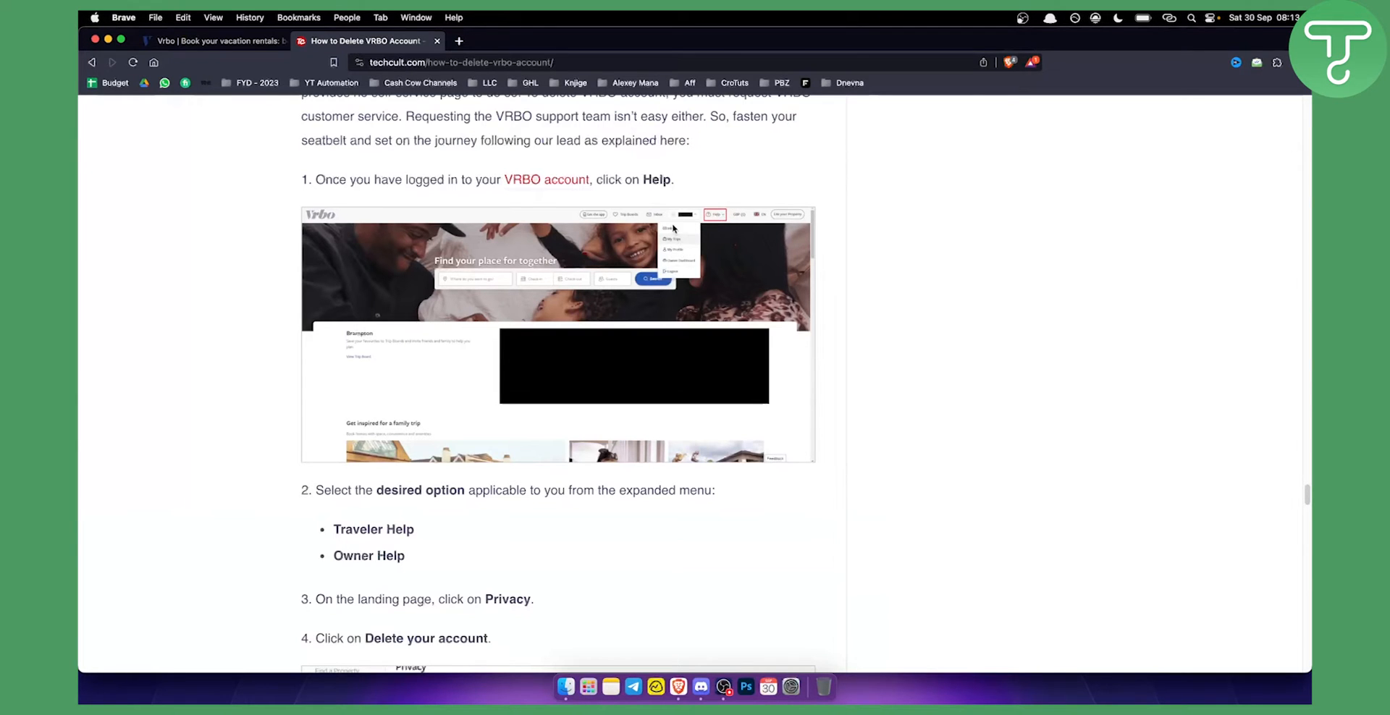
mouse_move(676, 241)
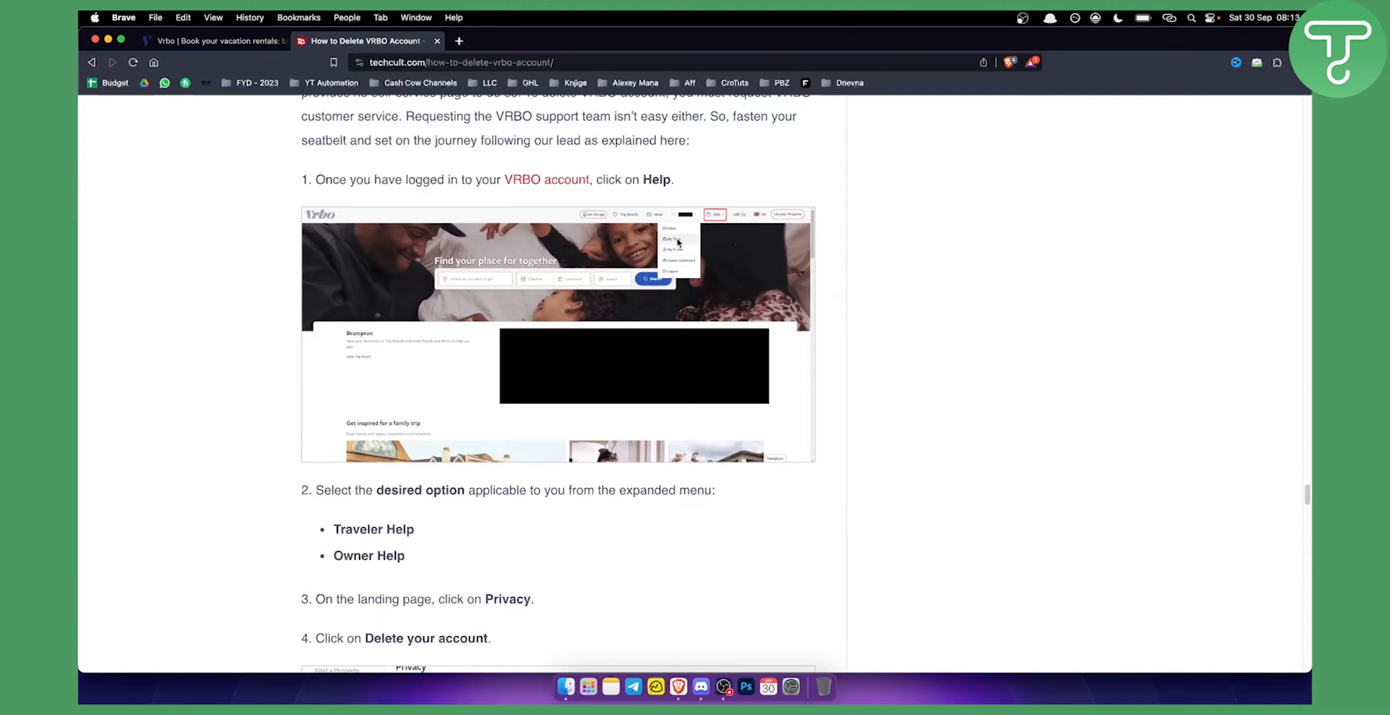
mouse_move(681, 248)
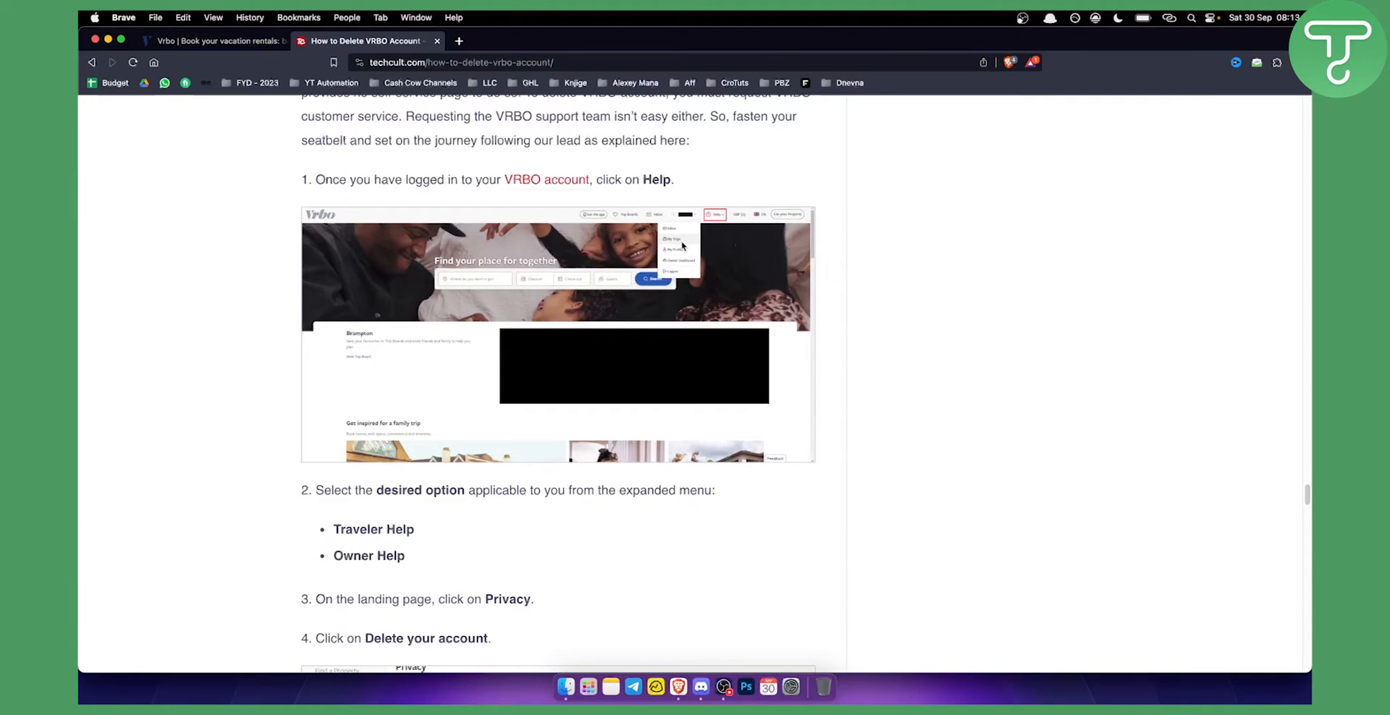
mouse_move(362, 502)
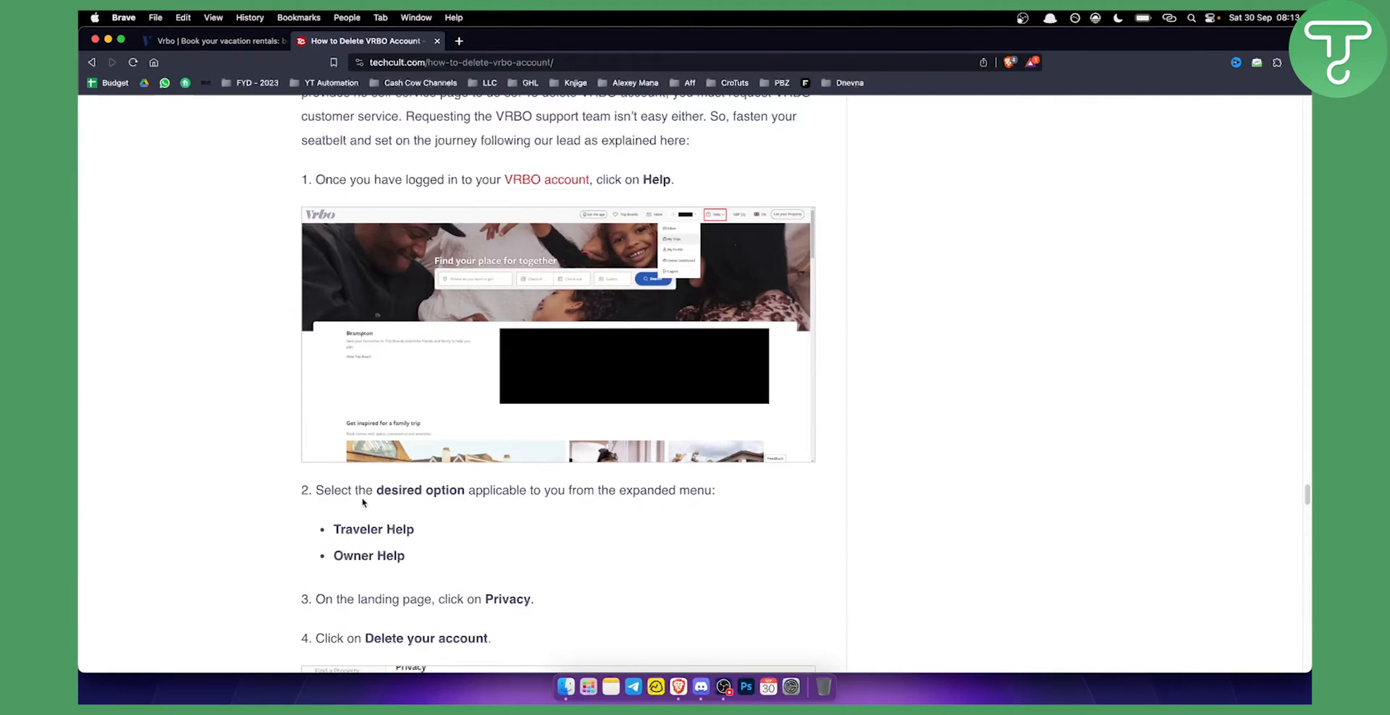
mouse_move(381, 503)
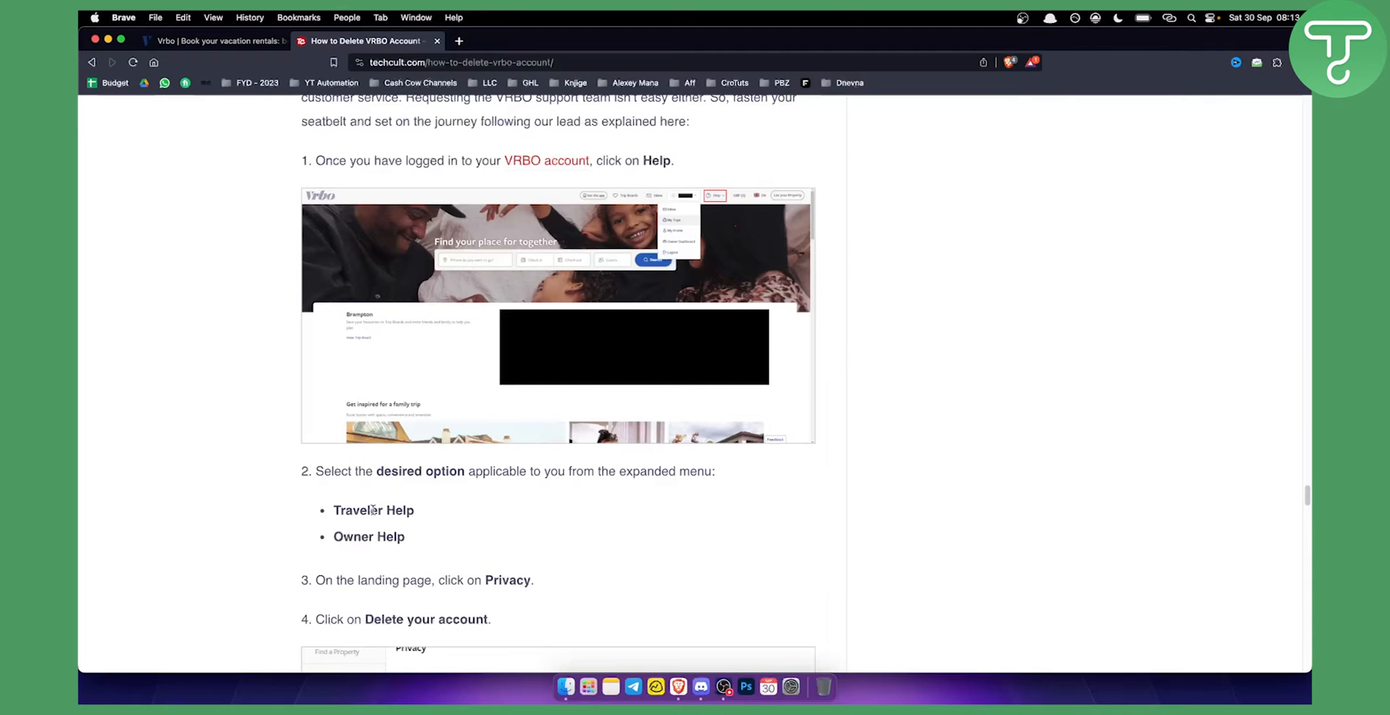
mouse_move(435, 533)
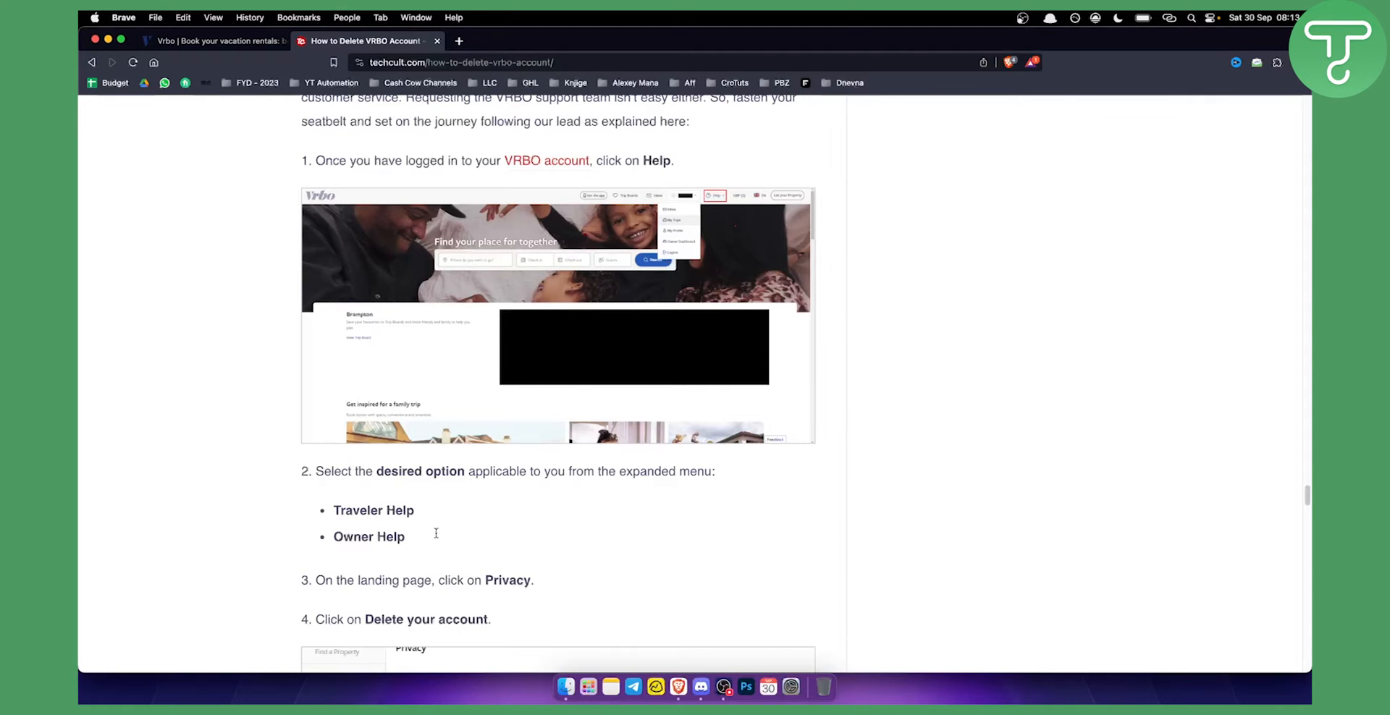
scroll("down", 3)
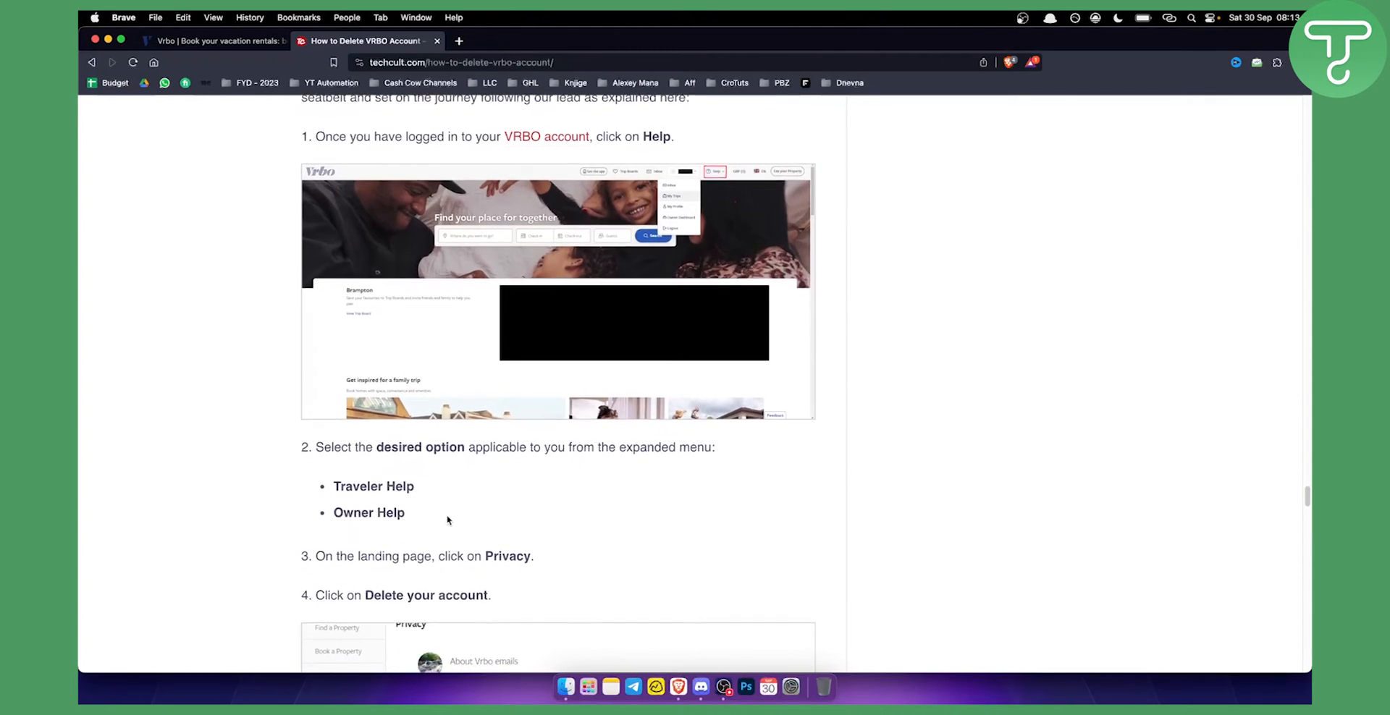
Scroll the guide to the step 4 screenshot highlighting Privacy and Delete your account.
scroll("down", 3)
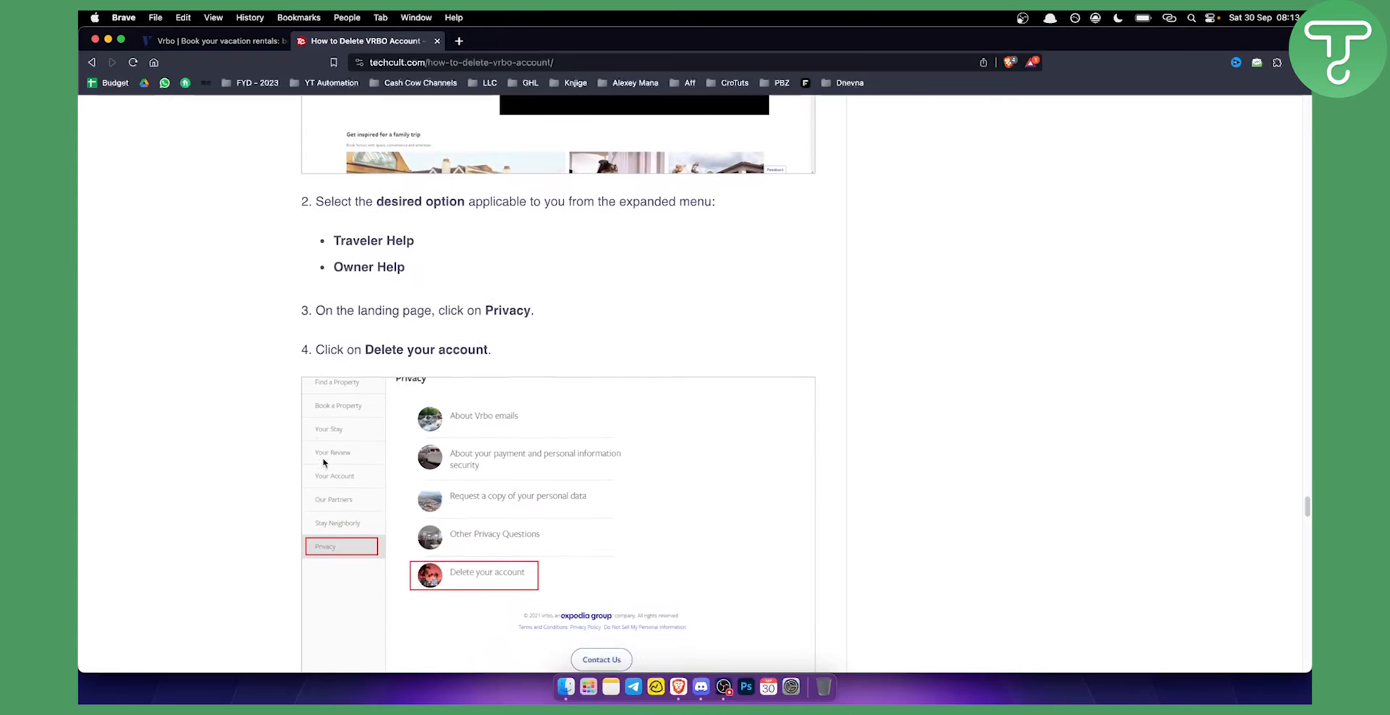
scroll("up", 3)
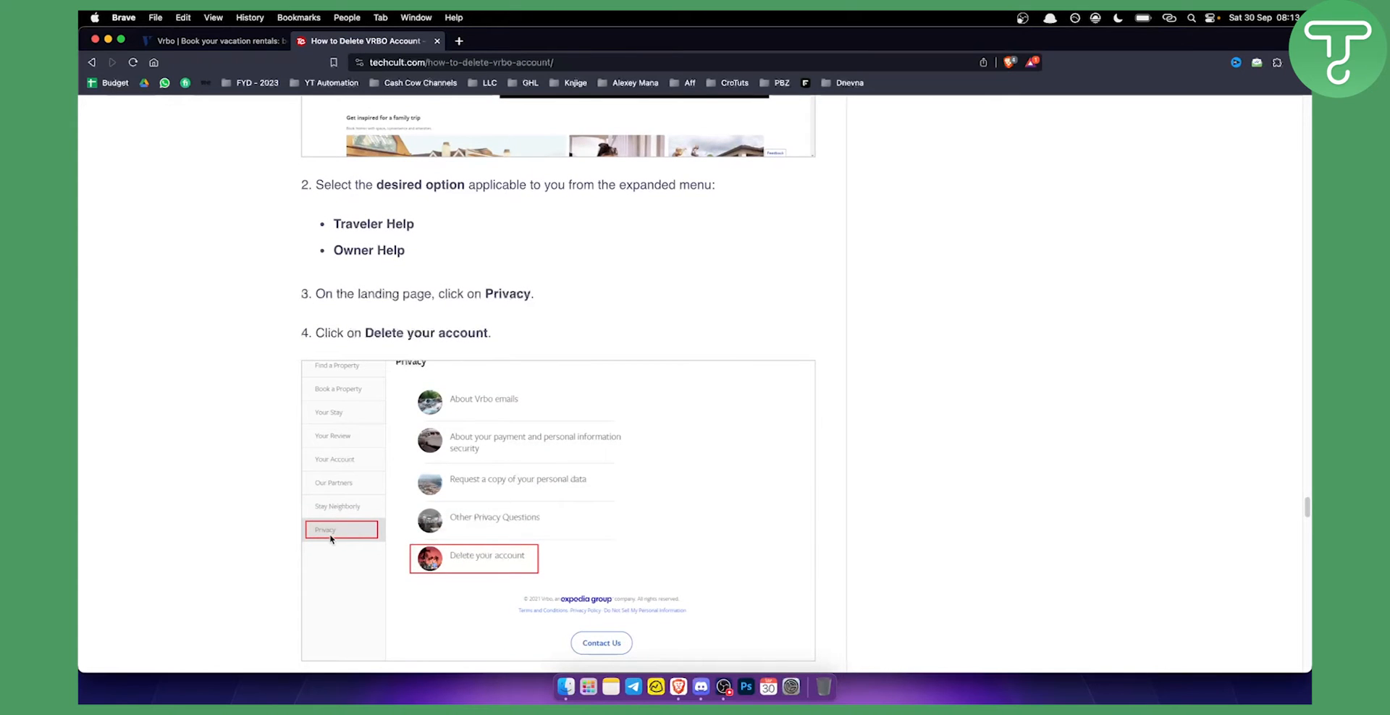
mouse_move(524, 562)
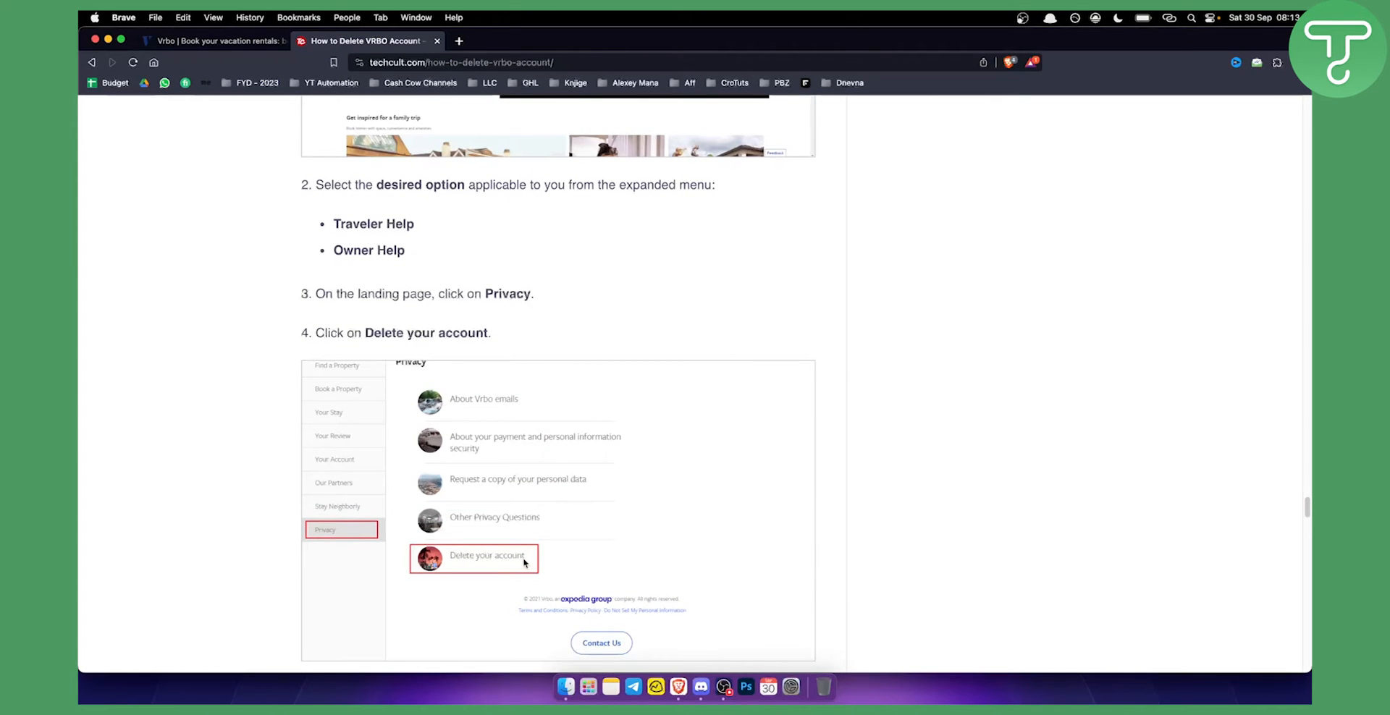
mouse_move(486, 535)
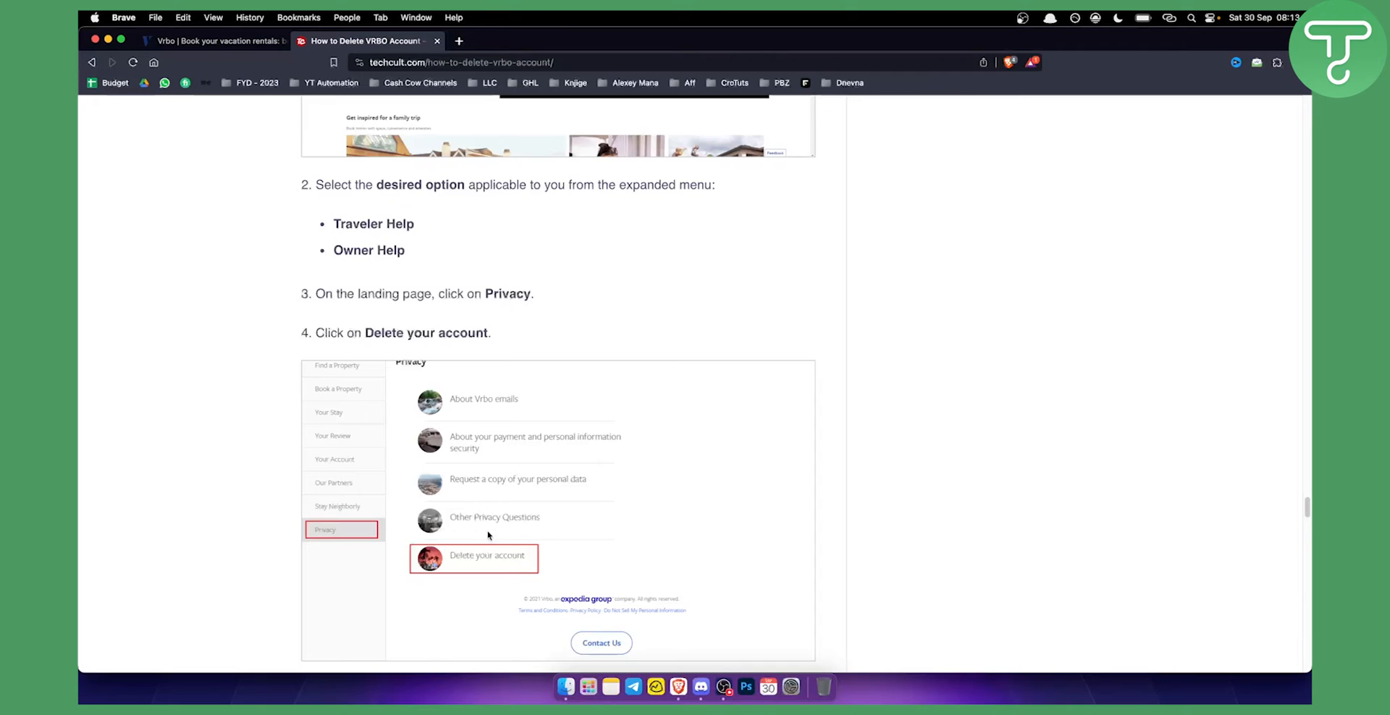
mouse_move(504, 568)
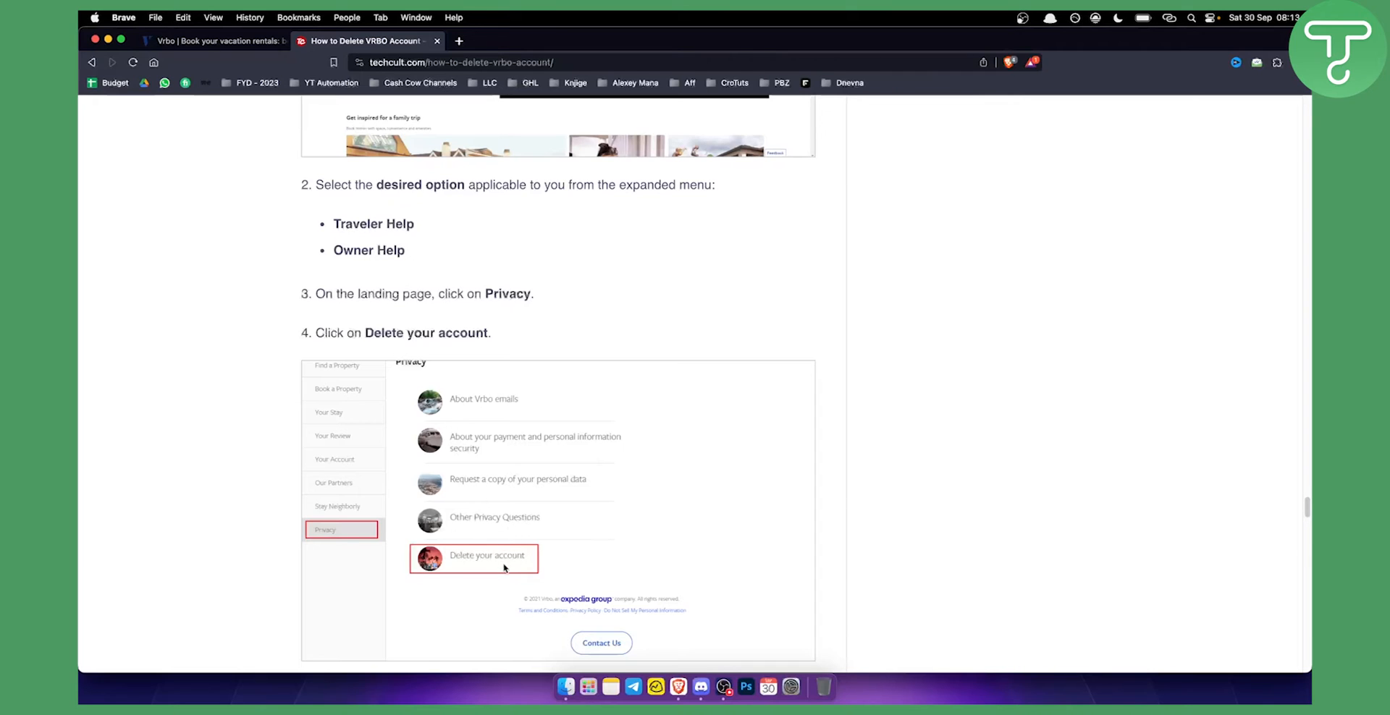
mouse_move(498, 568)
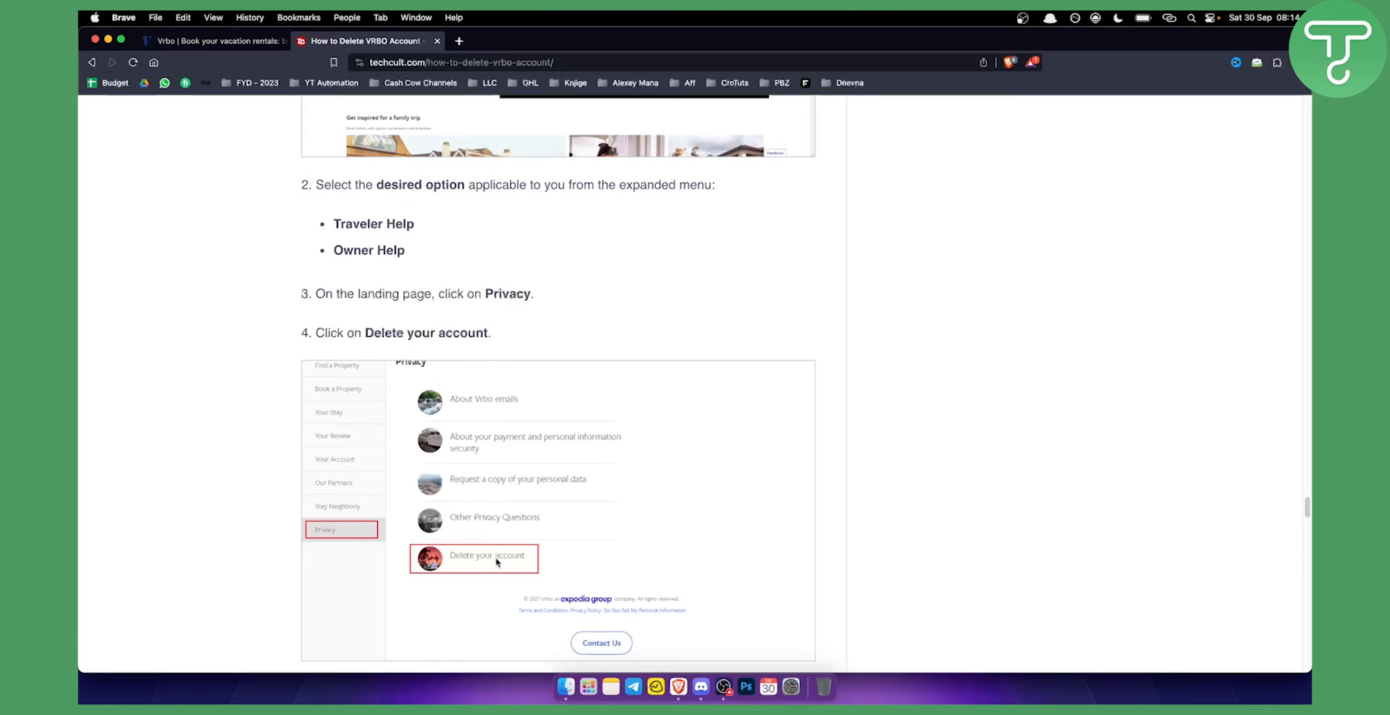
mouse_move(625, 603)
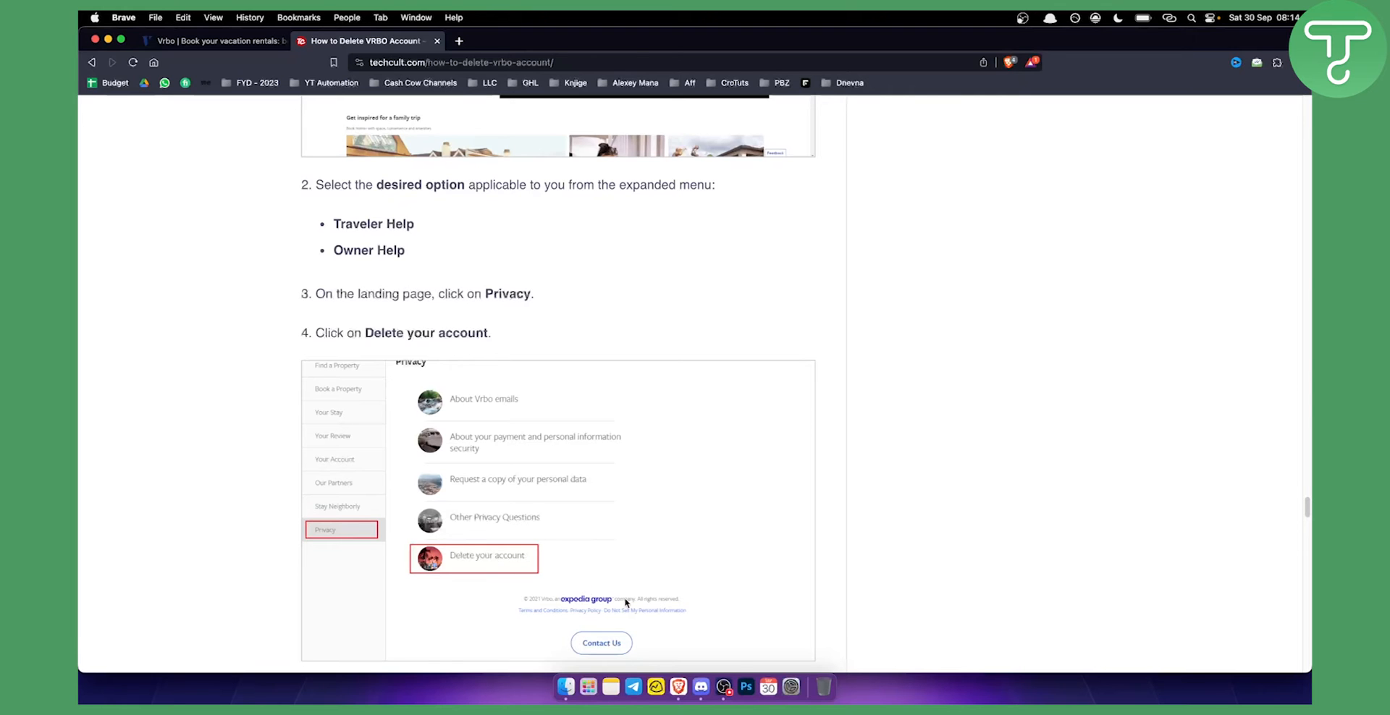
scroll("down", 3)
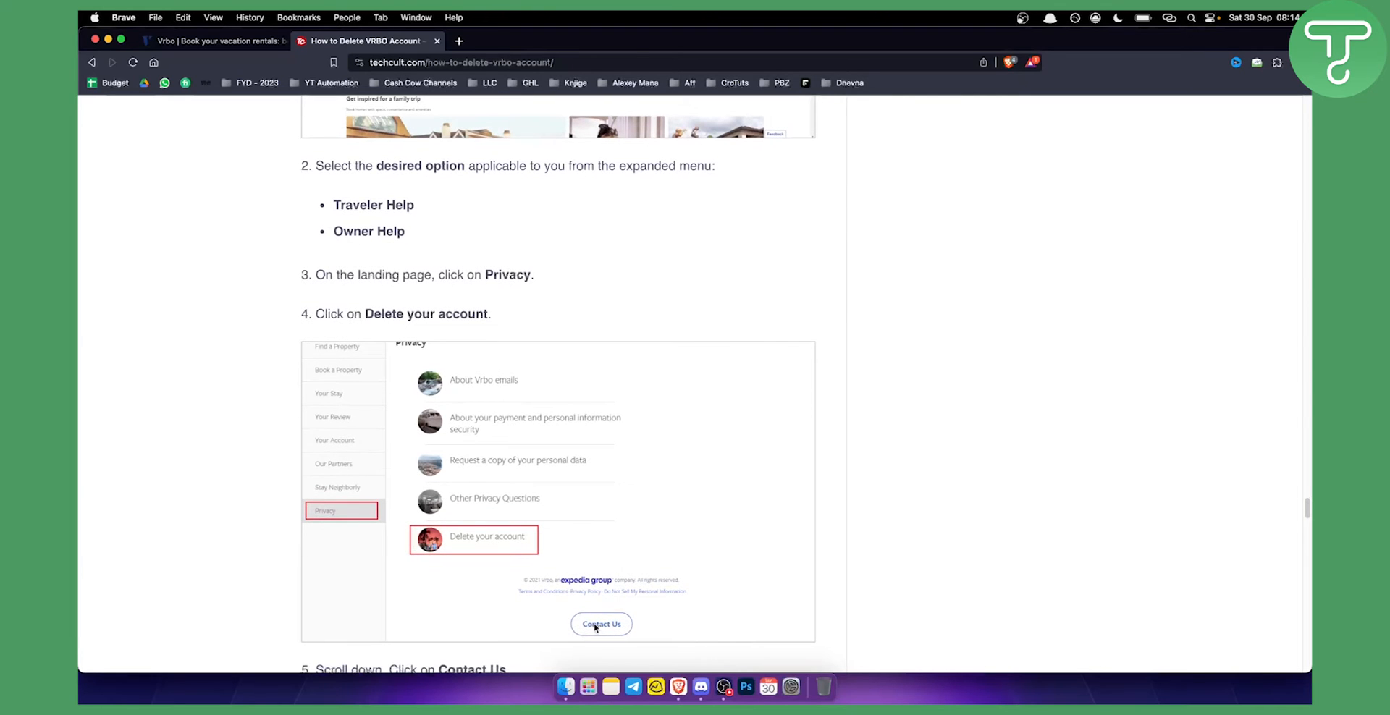
scroll("down", 3)
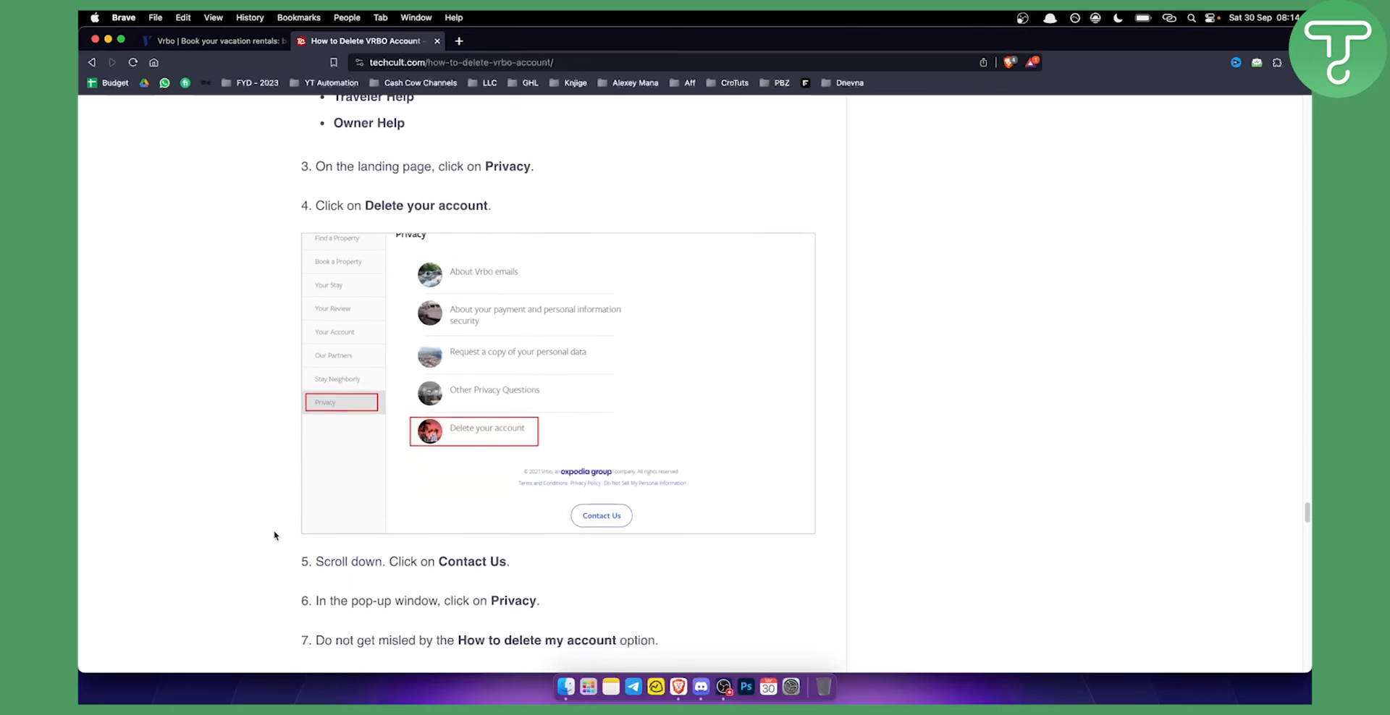
scroll("down", 3)
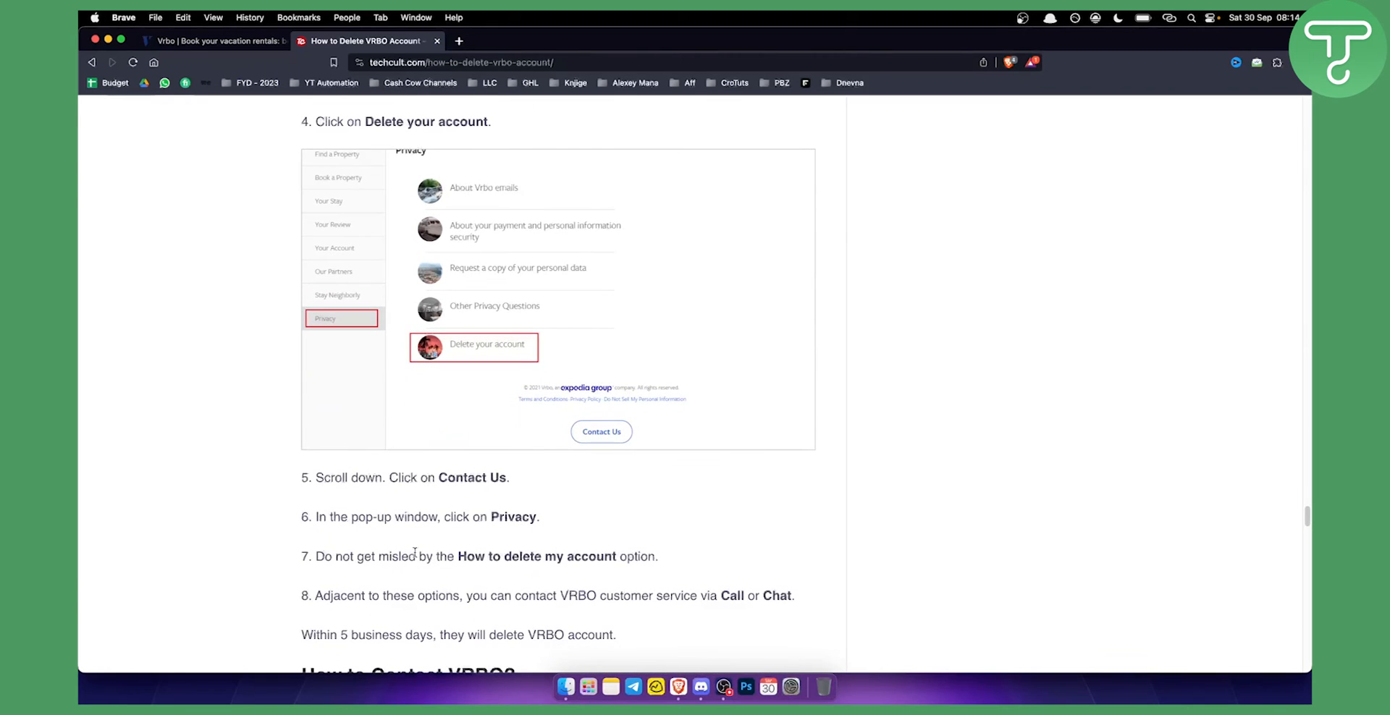
mouse_move(471, 355)
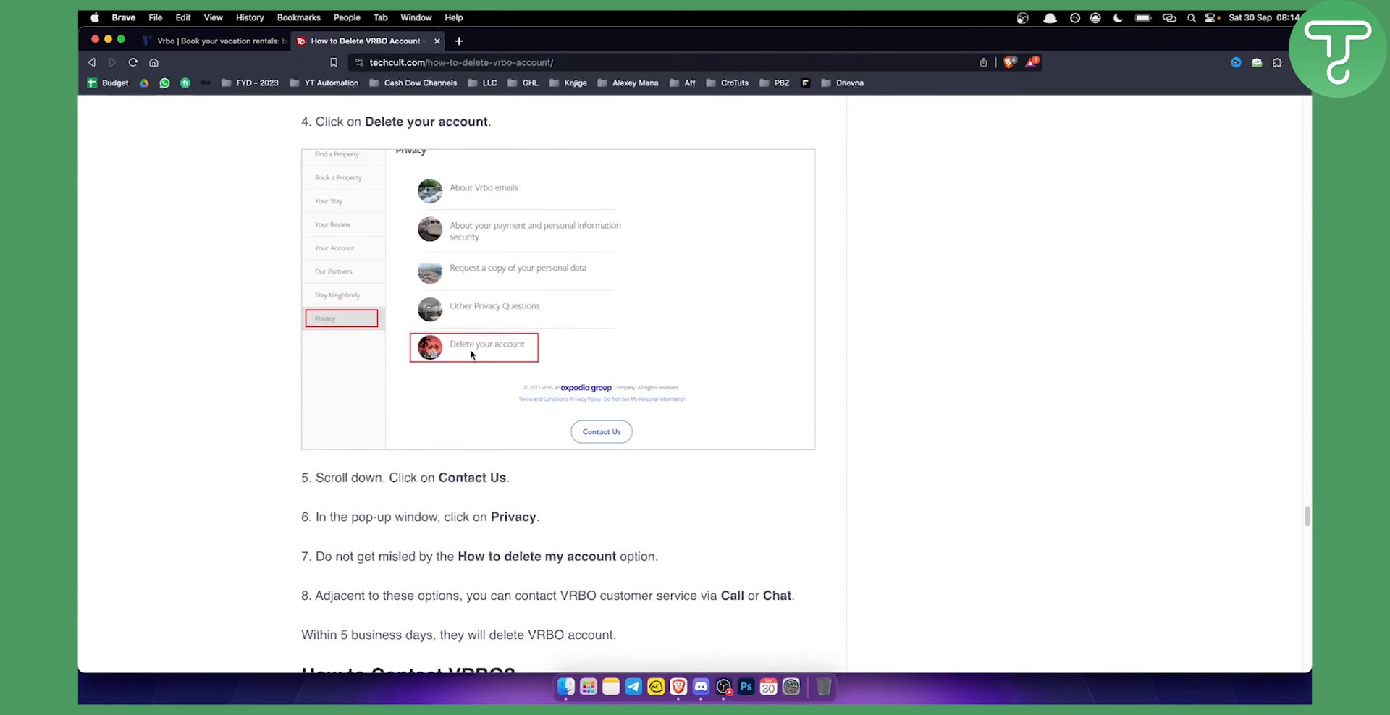
scroll("up", 3)
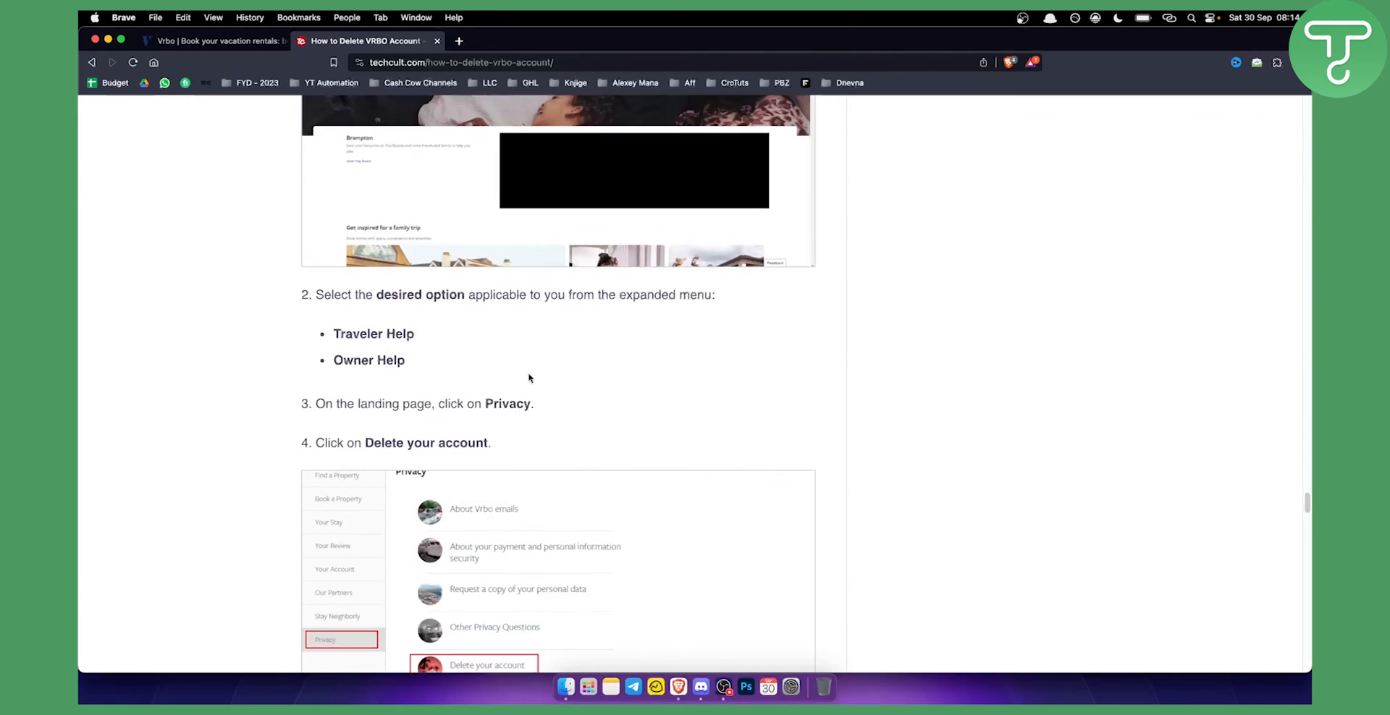
scroll("down", 3)
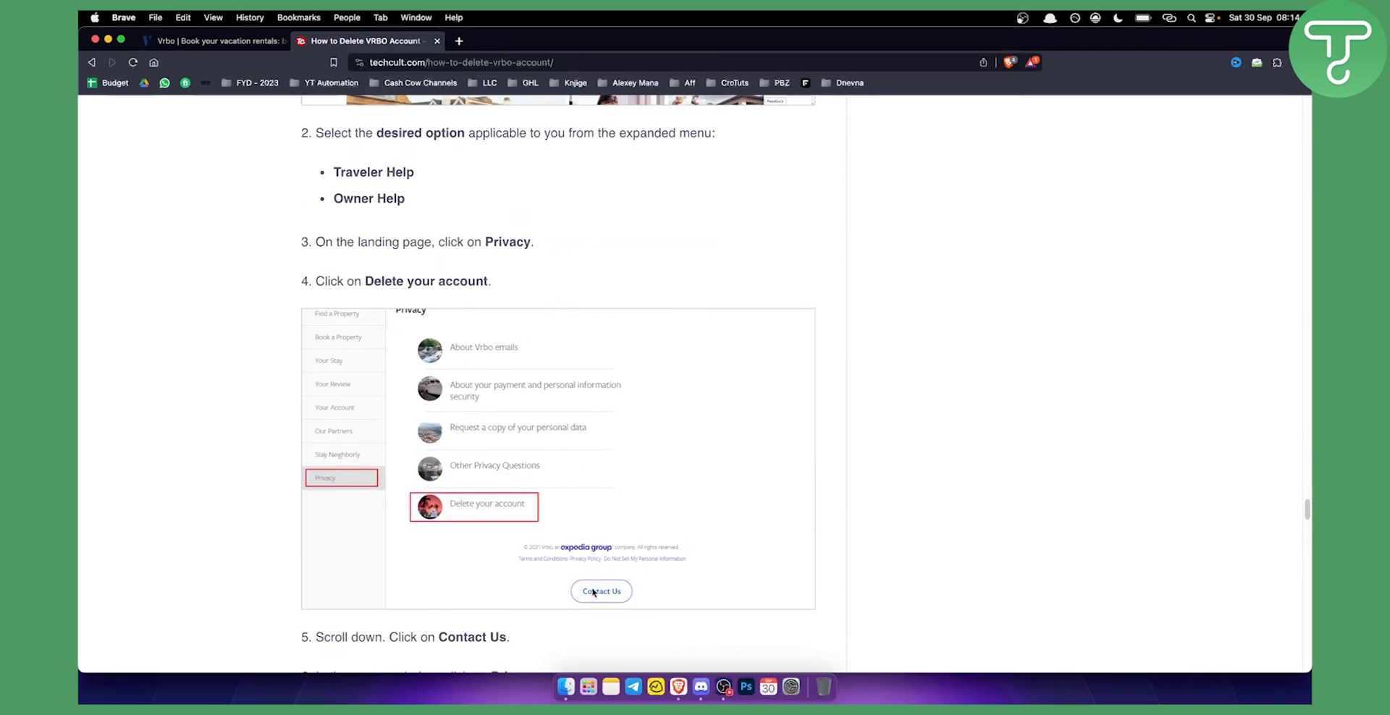
mouse_move(580, 591)
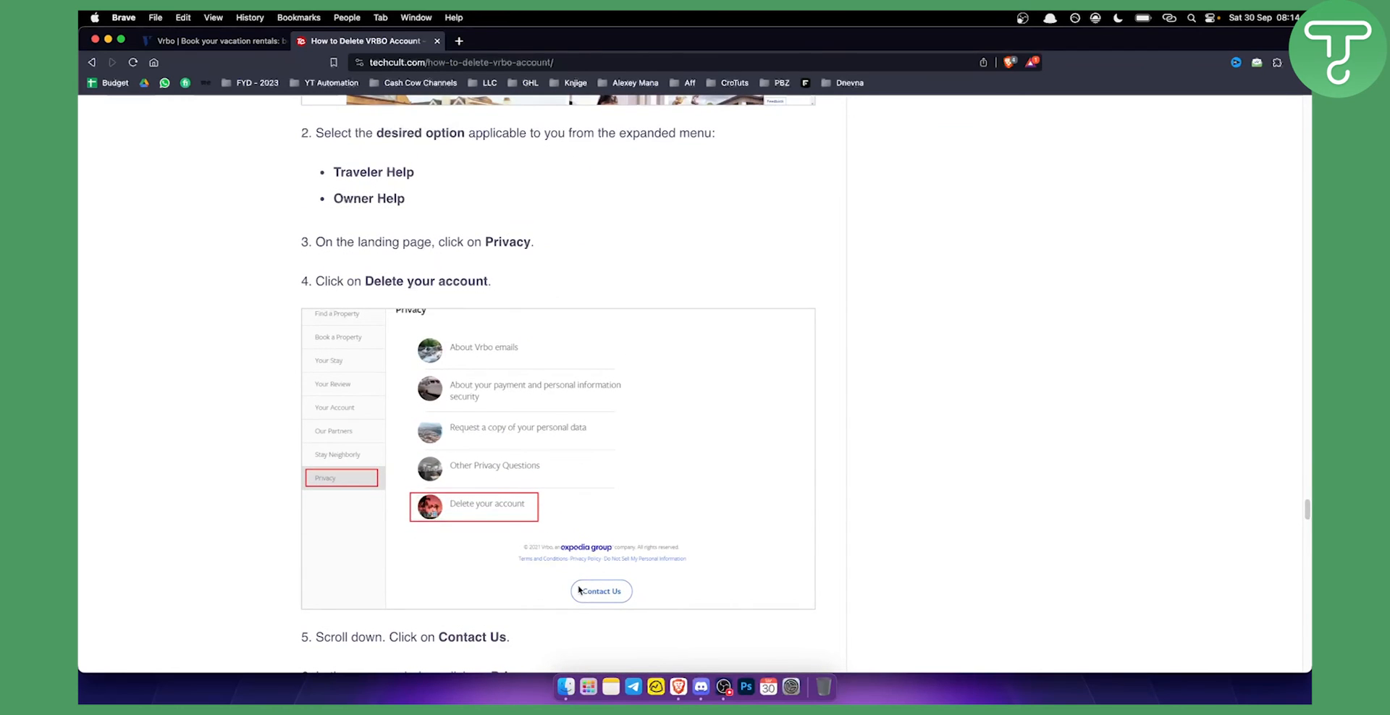
mouse_move(500, 466)
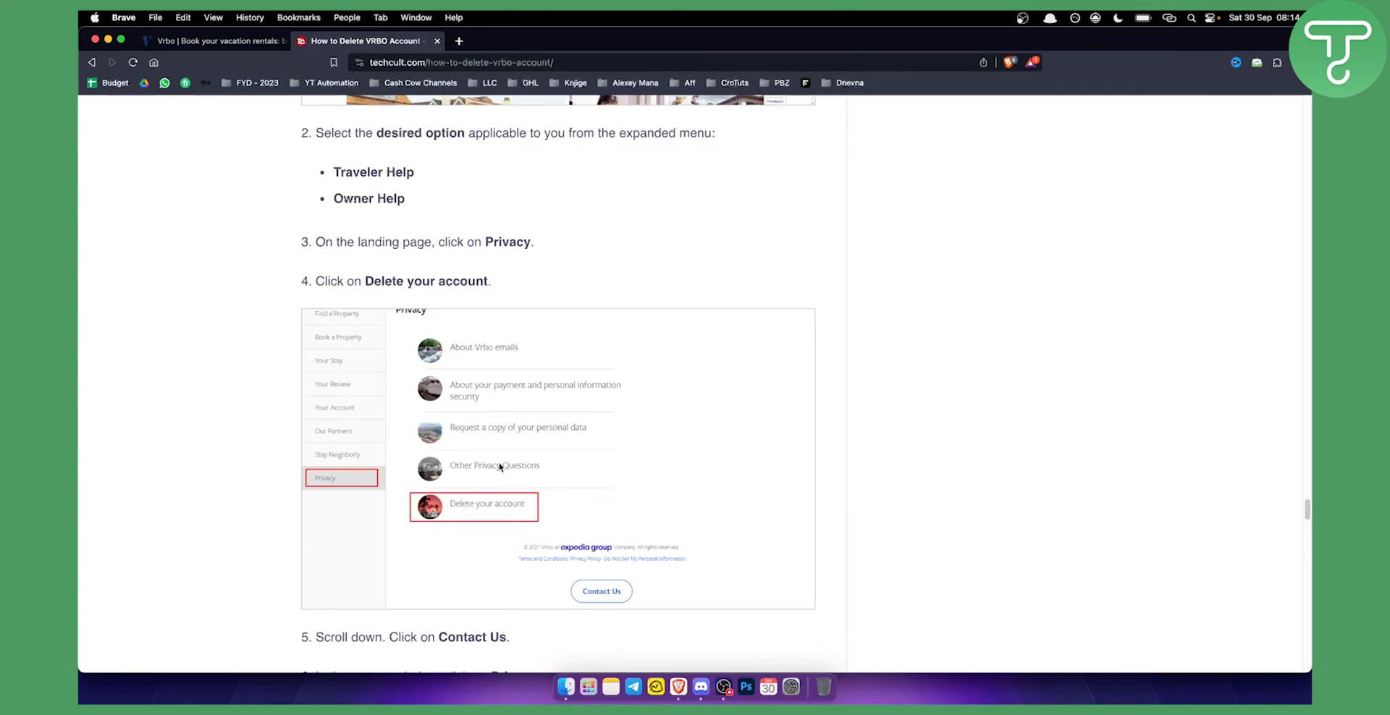
mouse_move(526, 501)
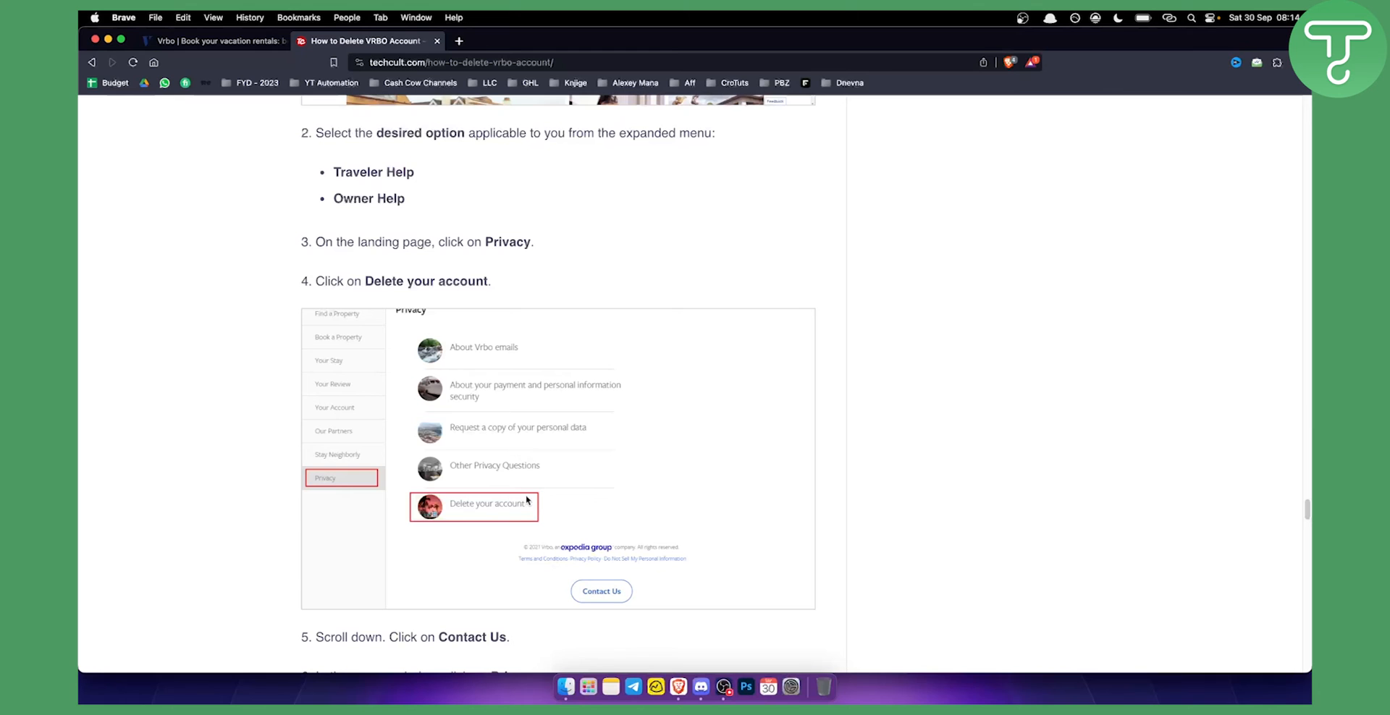